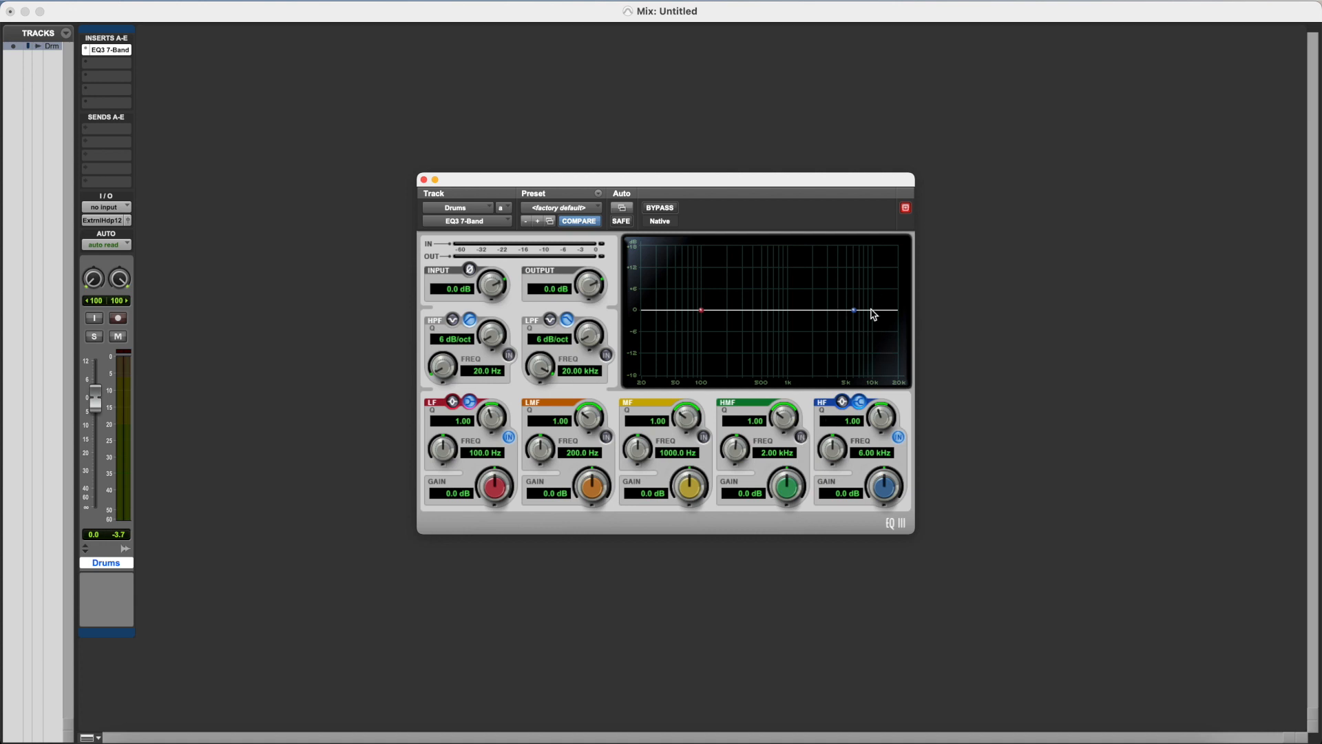
{"action": "mouse_move", "coordinate": [691, 327]}
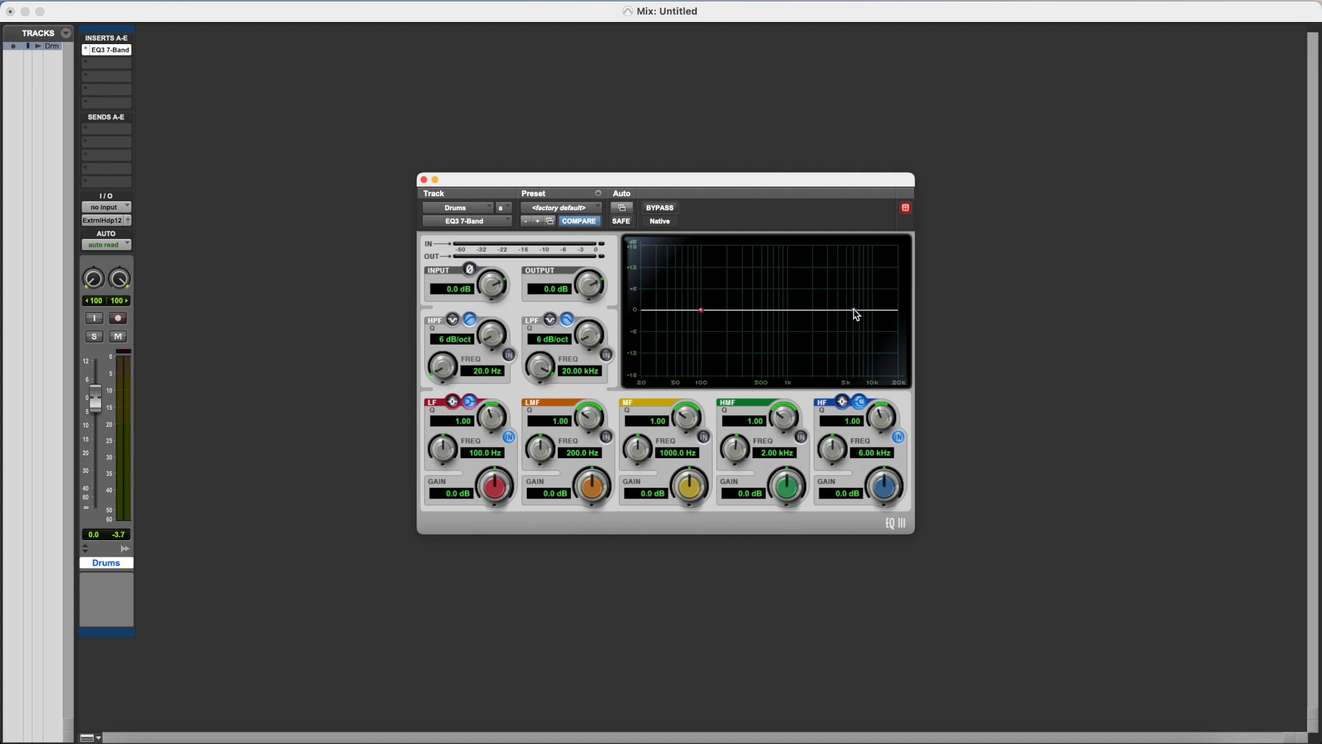
Step: Slide the high band left to about 4.89 kHz with its gain back near 0 dB
{"action": "left_click_drag", "start_coordinate": [854, 313], "coordinate": [846, 329]}
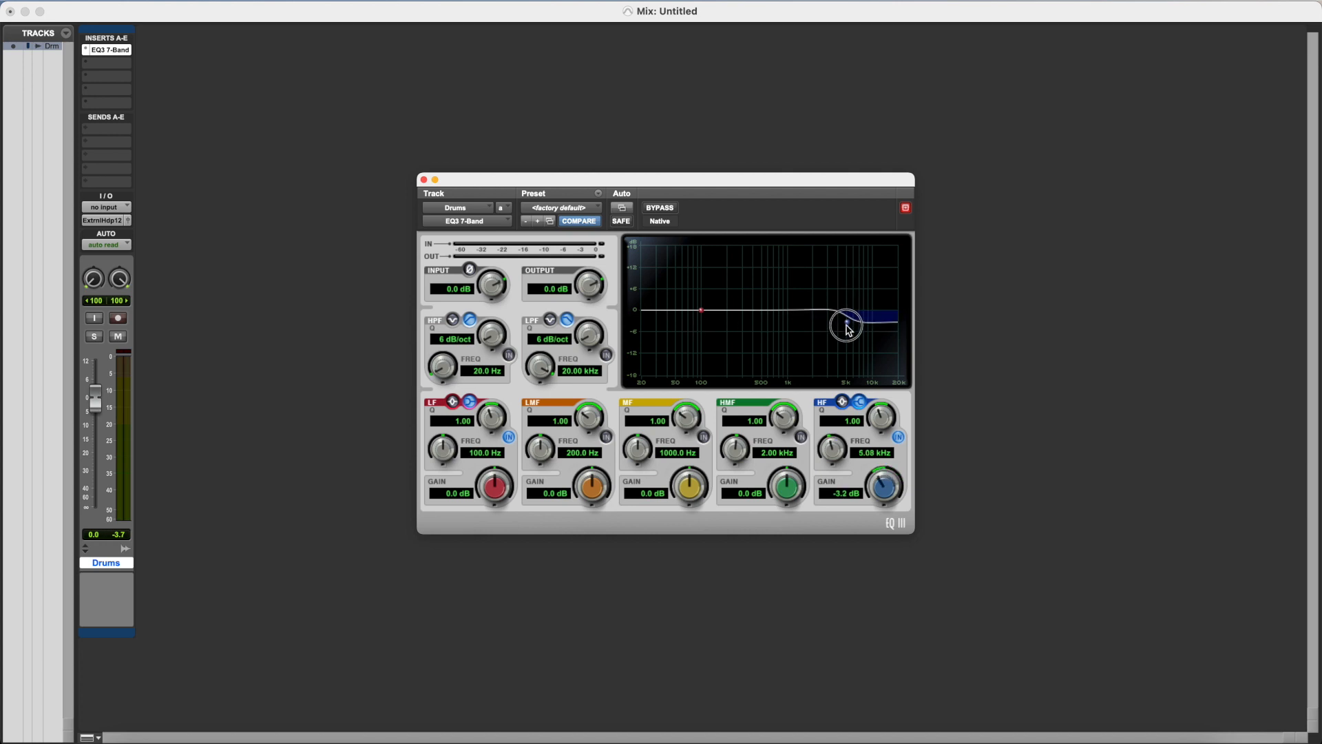
{"action": "left_click_drag", "start_coordinate": [847, 329], "coordinate": [847, 310]}
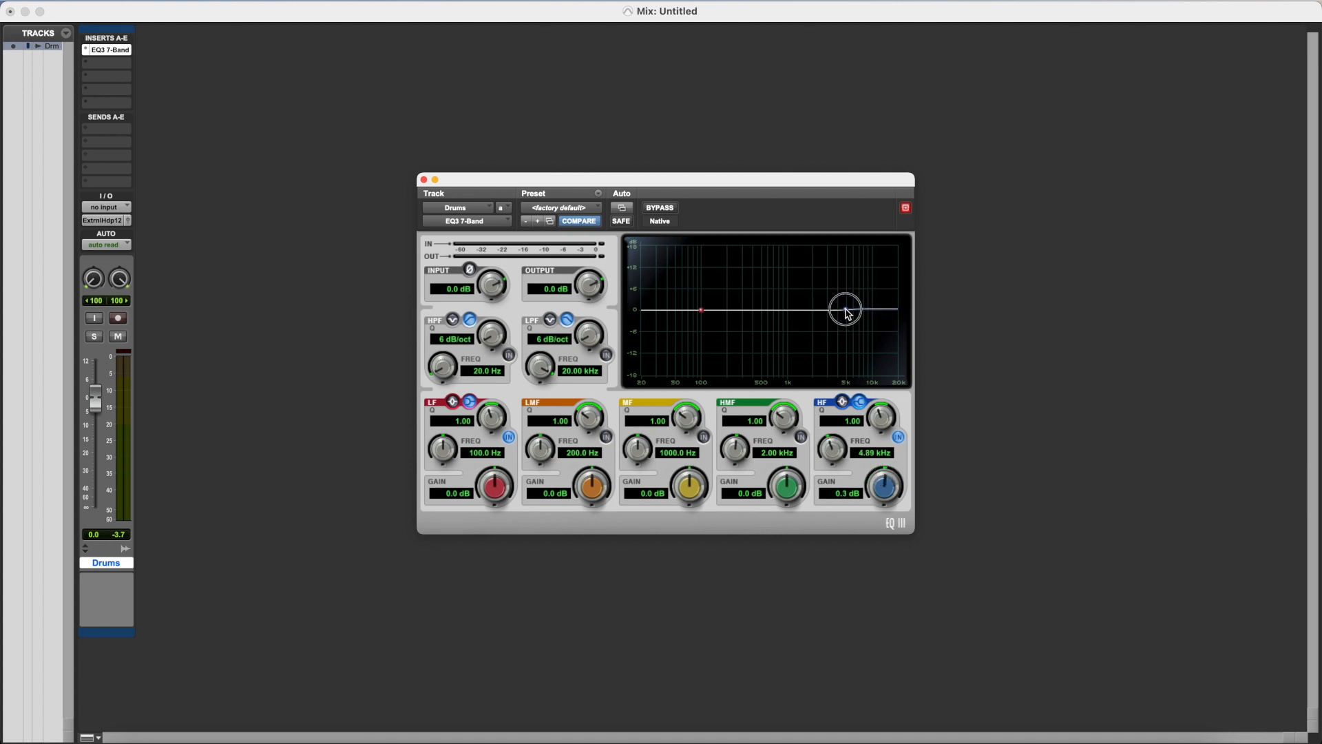
{"action": "left_click_drag", "start_coordinate": [846, 308], "coordinate": [706, 306]}
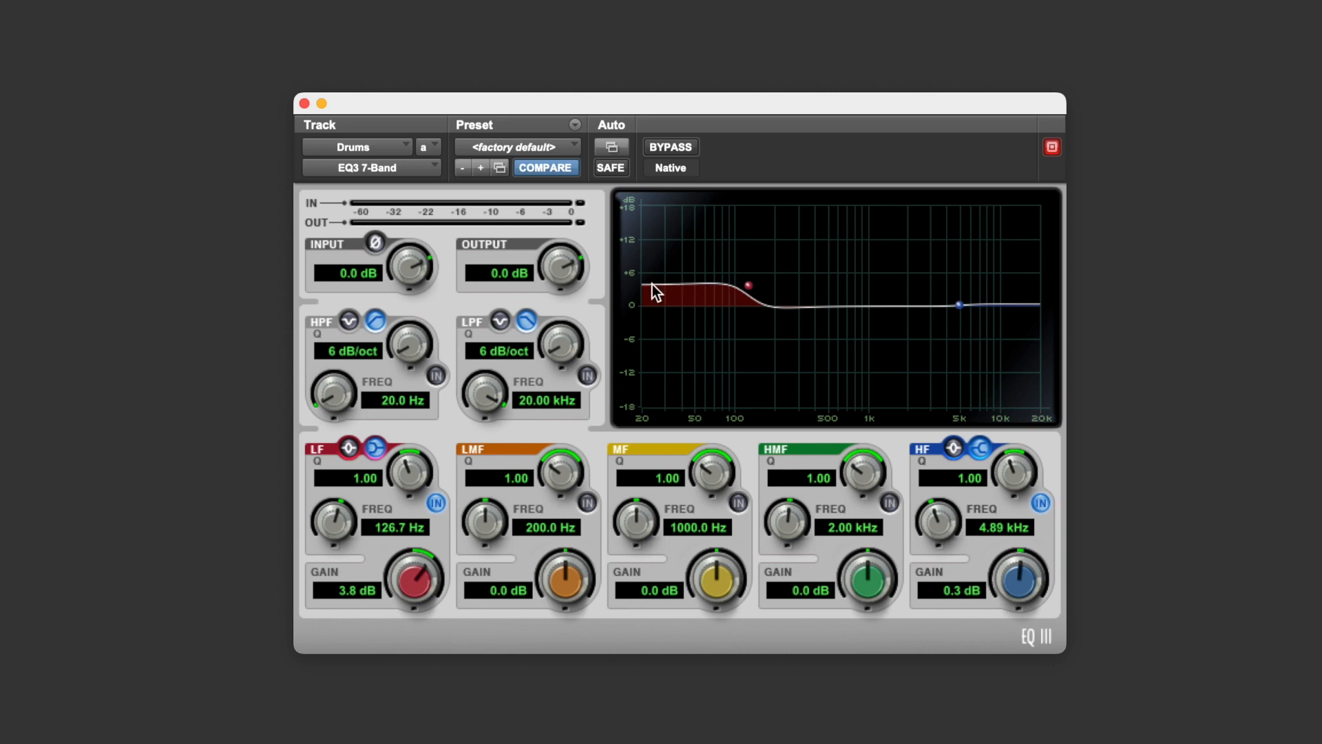
{"action": "mouse_move", "coordinate": [953, 324]}
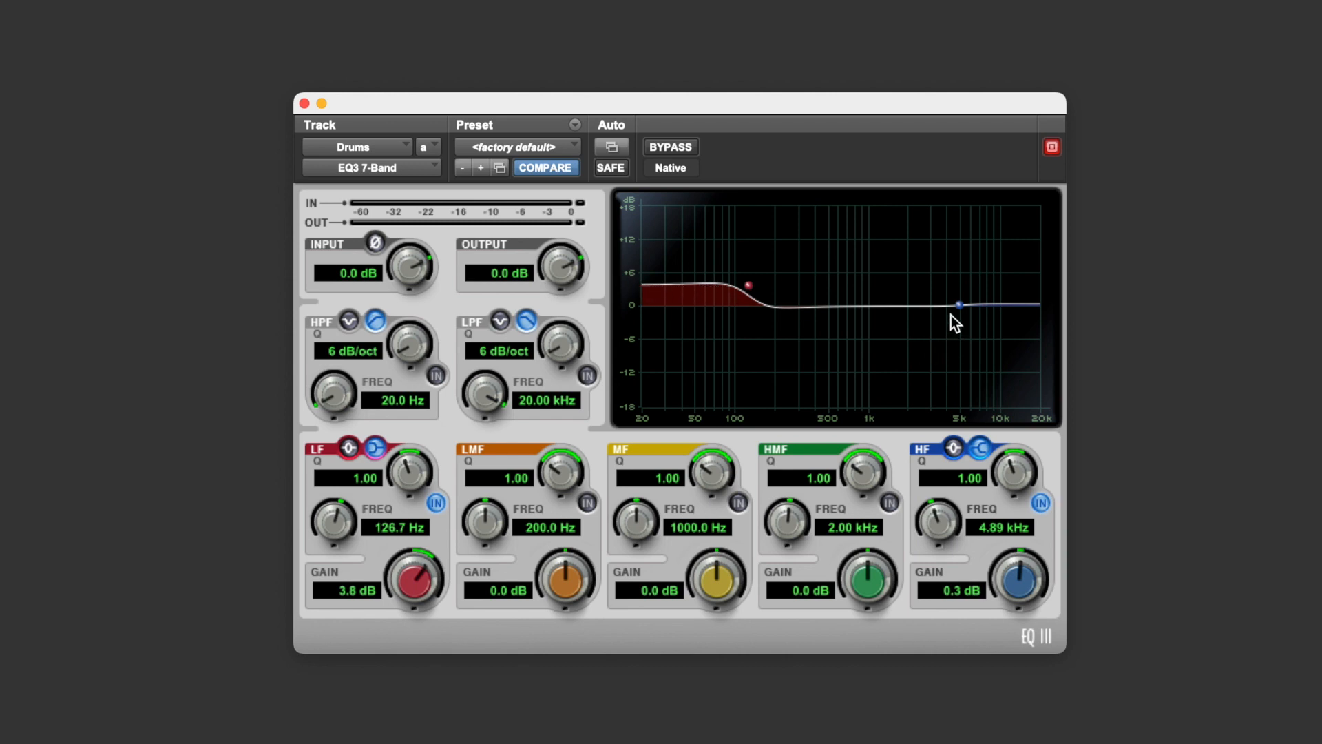
Step: Boost the high shelf by about 5 dB near 4.6 kHz
{"action": "left_click_drag", "start_coordinate": [959, 304], "coordinate": [953, 279]}
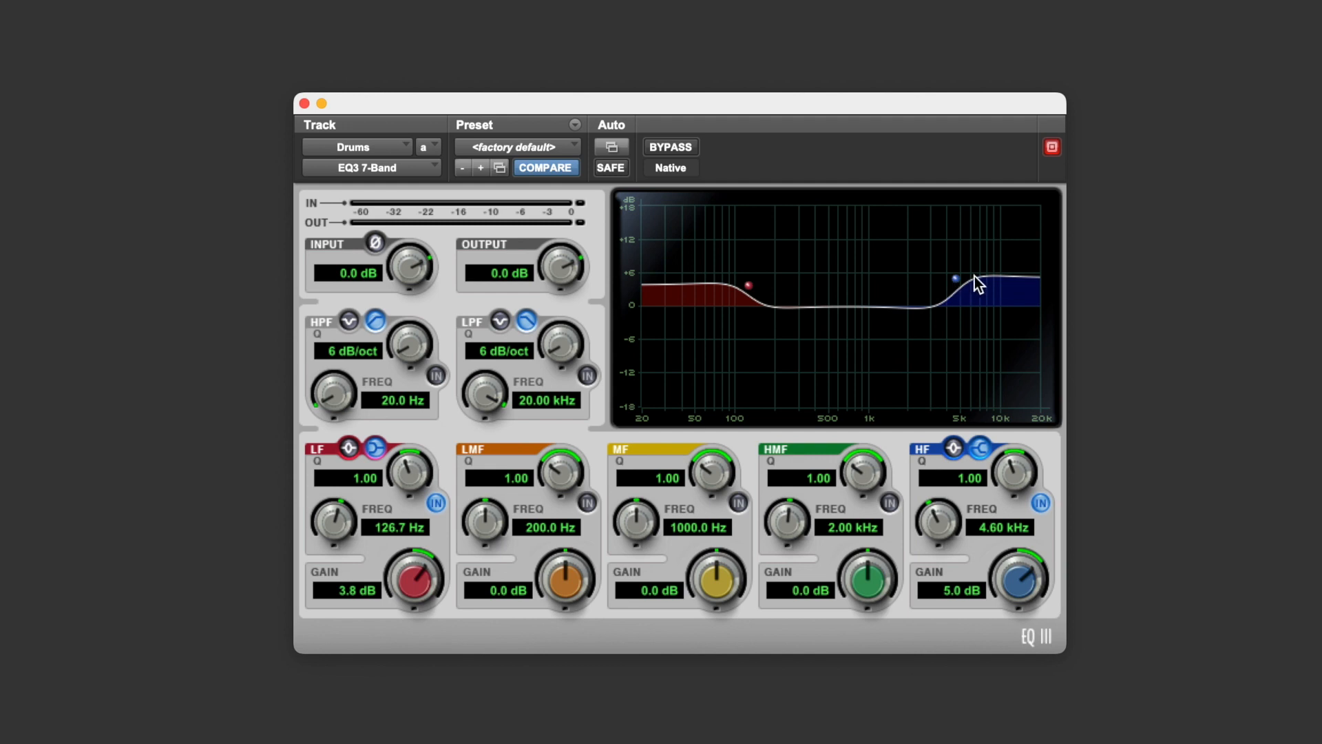
{"action": "mouse_move", "coordinate": [995, 278]}
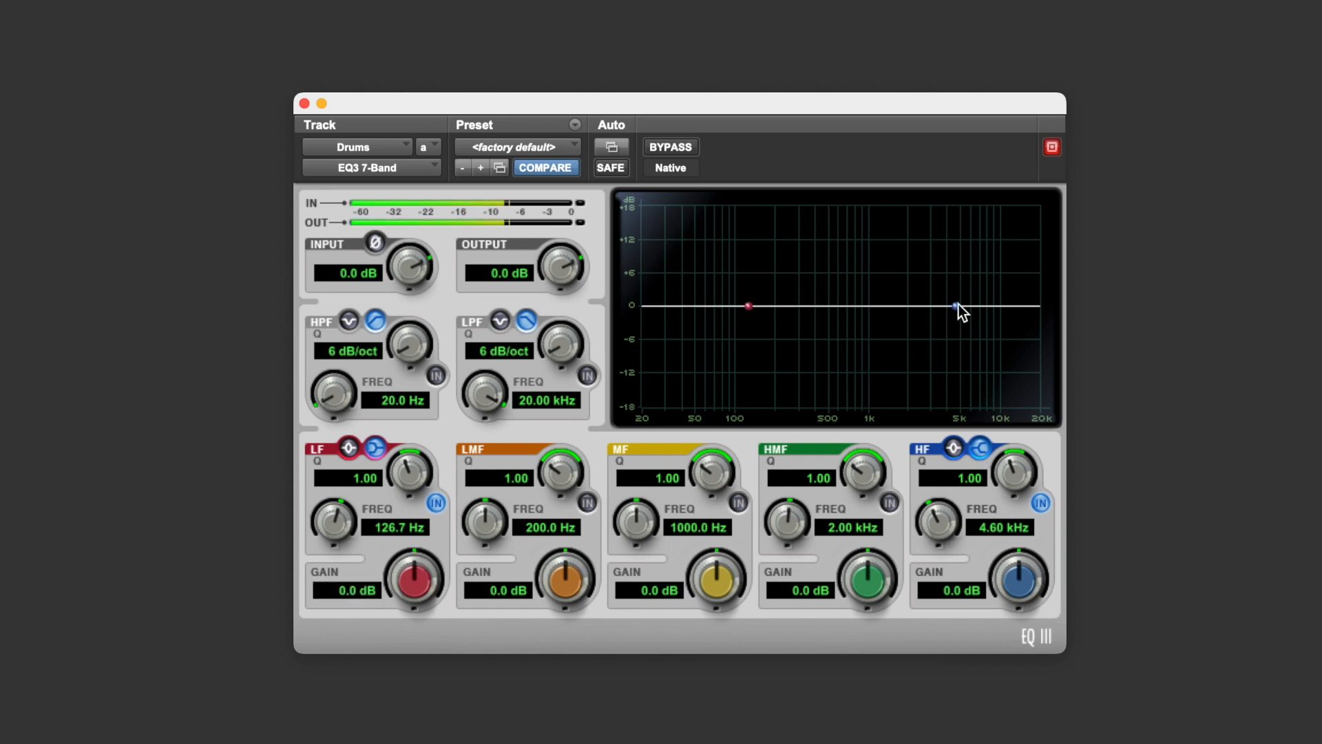
Step: Sweep the high shelf through a ~5 dB boost and -5 dB cut, ending near 3.85 kHz at 0 dB
{"action": "left_click_drag", "start_coordinate": [955, 306], "coordinate": [953, 284]}
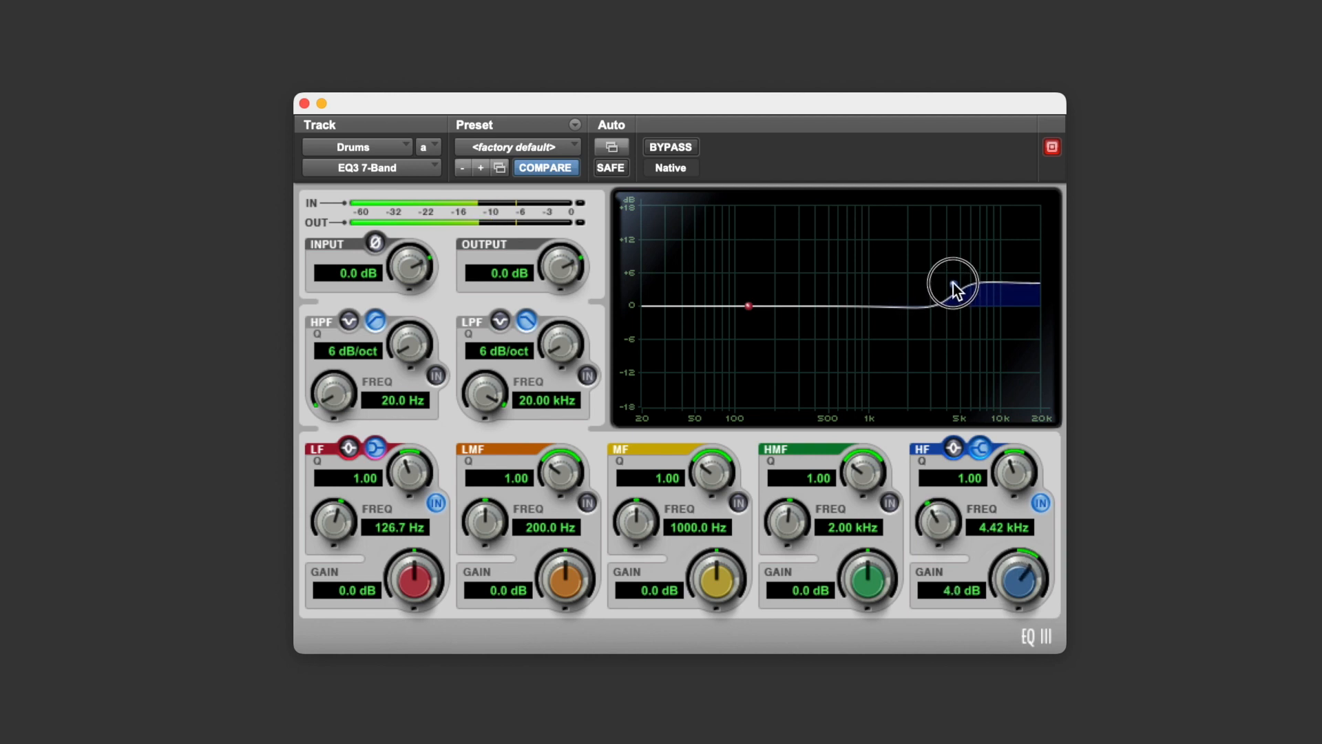
{"action": "left_click_drag", "start_coordinate": [953, 284], "coordinate": [953, 278]}
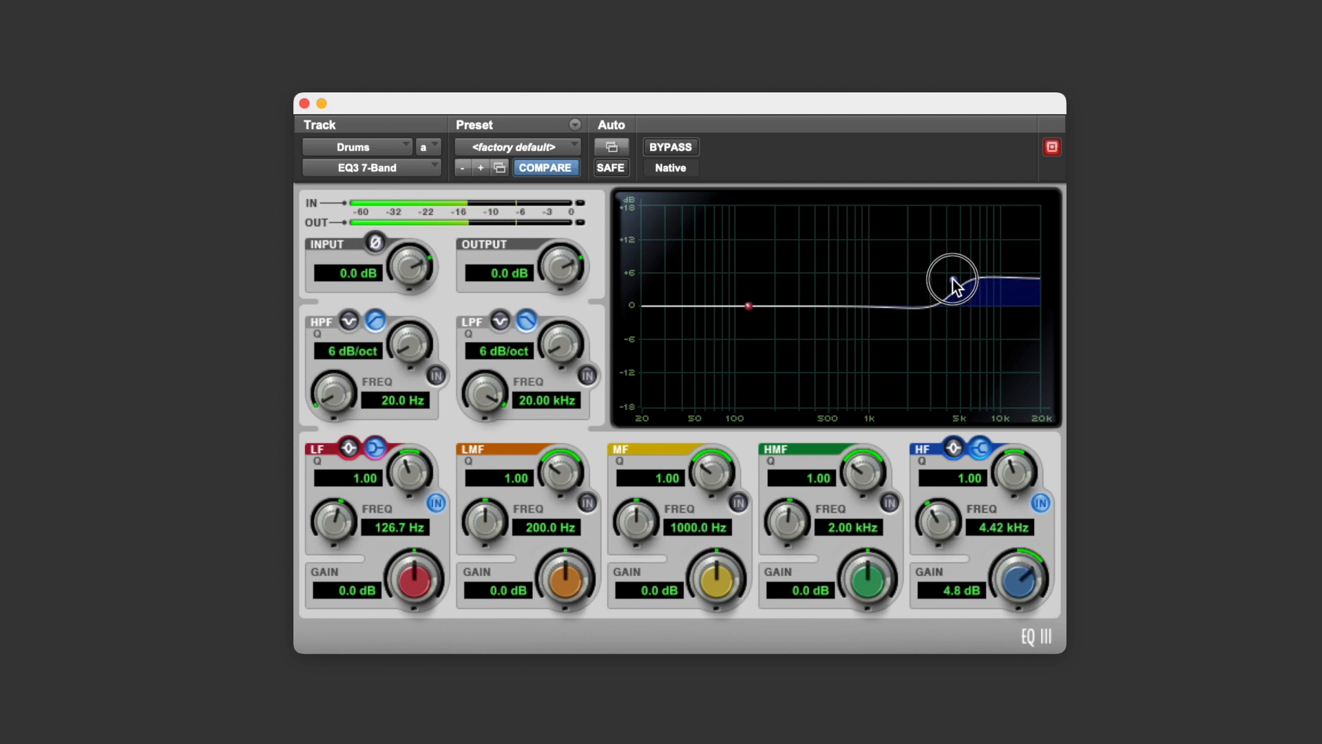
{"action": "left_click_drag", "start_coordinate": [954, 278], "coordinate": [949, 305]}
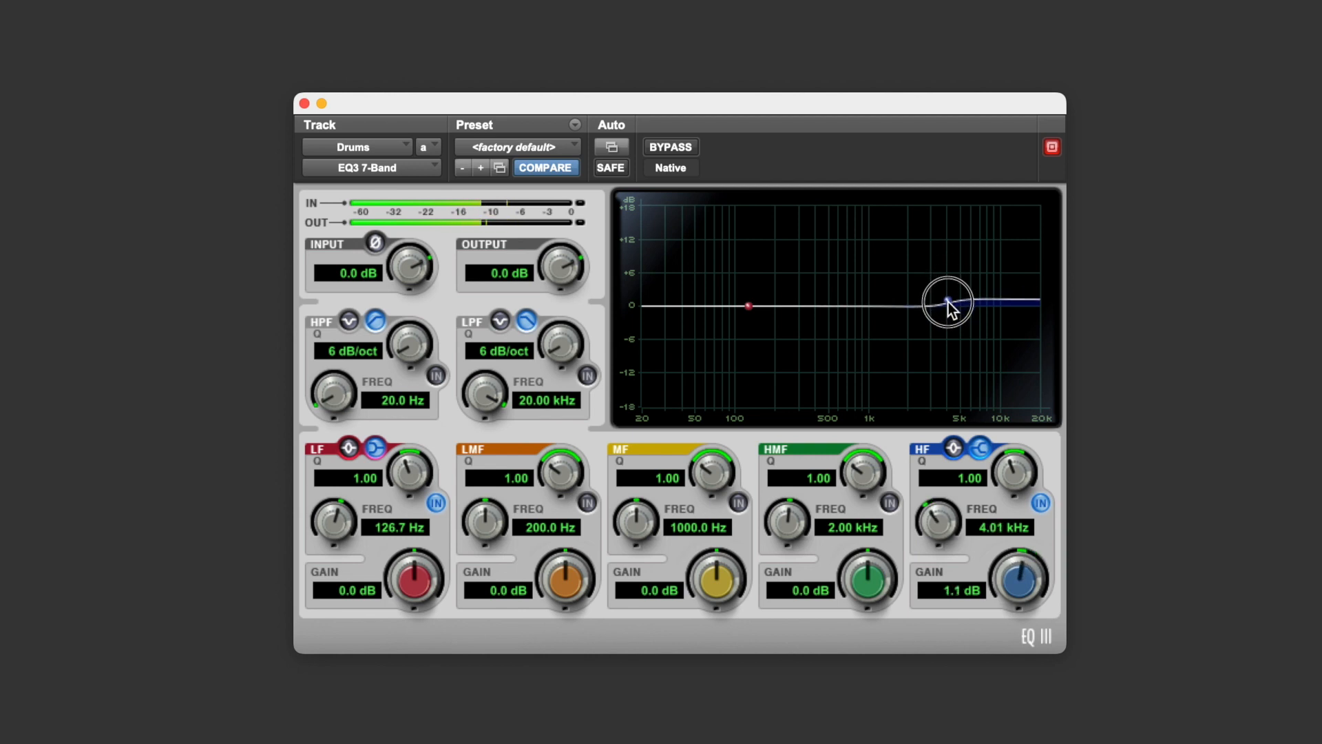
{"action": "left_click_drag", "start_coordinate": [948, 301], "coordinate": [947, 337]}
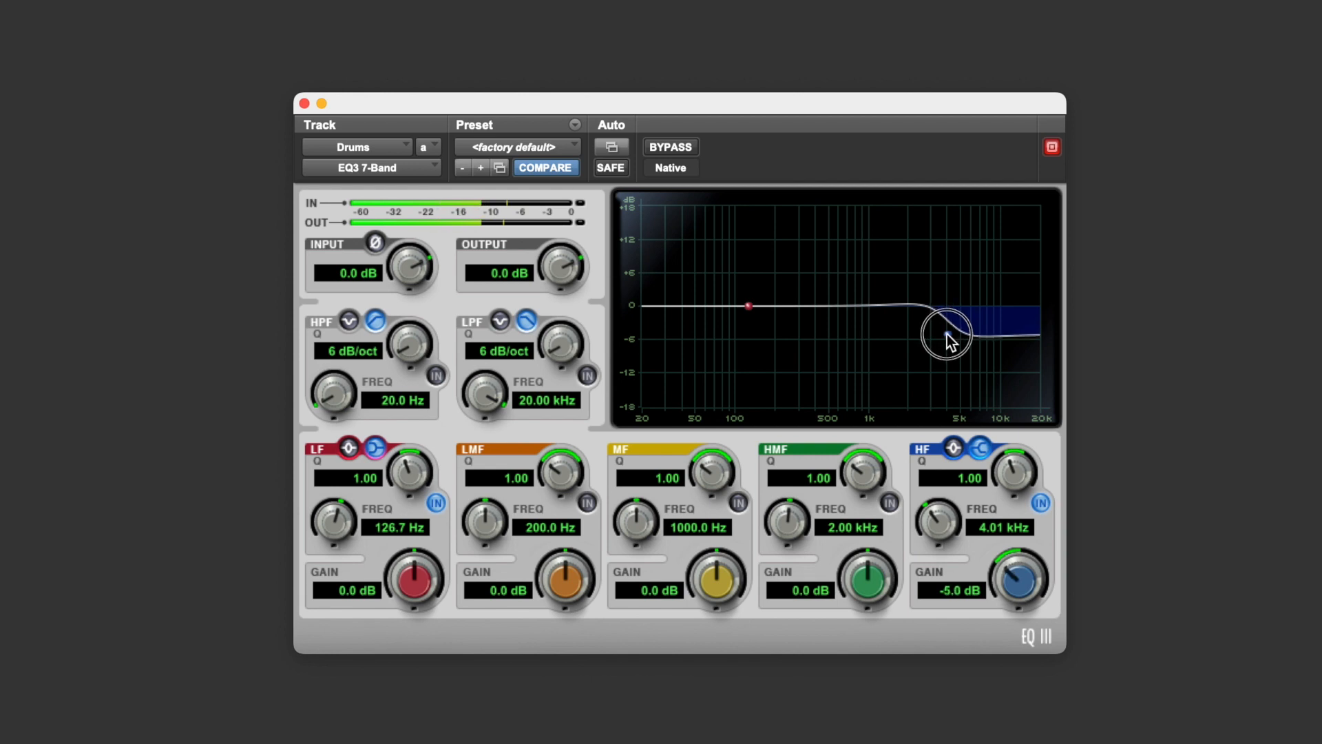
{"action": "left_click_drag", "start_coordinate": [949, 338], "coordinate": [944, 310]}
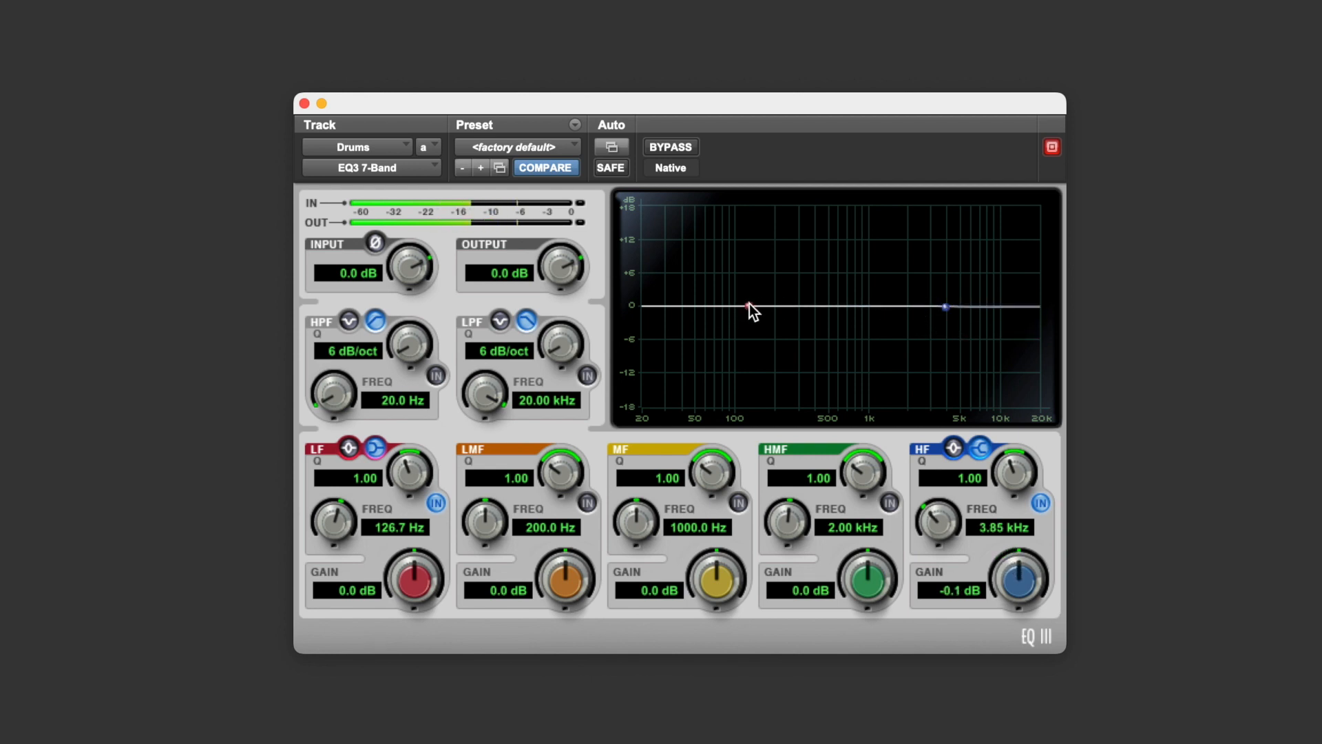
Step: Move the low shelf to about 177 Hz, sweep it from +5.7 dB to -6 dB, and return it flat
{"action": "left_click_drag", "start_coordinate": [748, 306], "coordinate": [765, 284]}
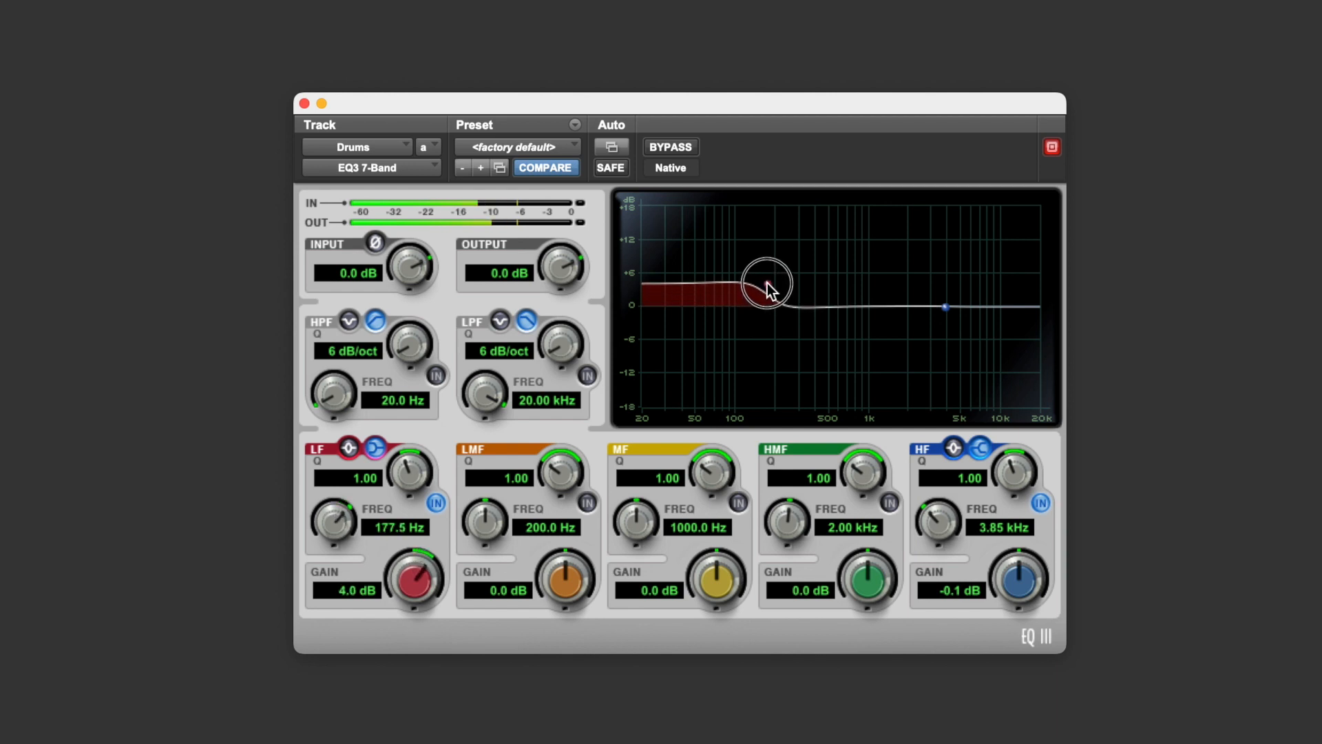
{"action": "left_click_drag", "start_coordinate": [763, 286], "coordinate": [766, 278]}
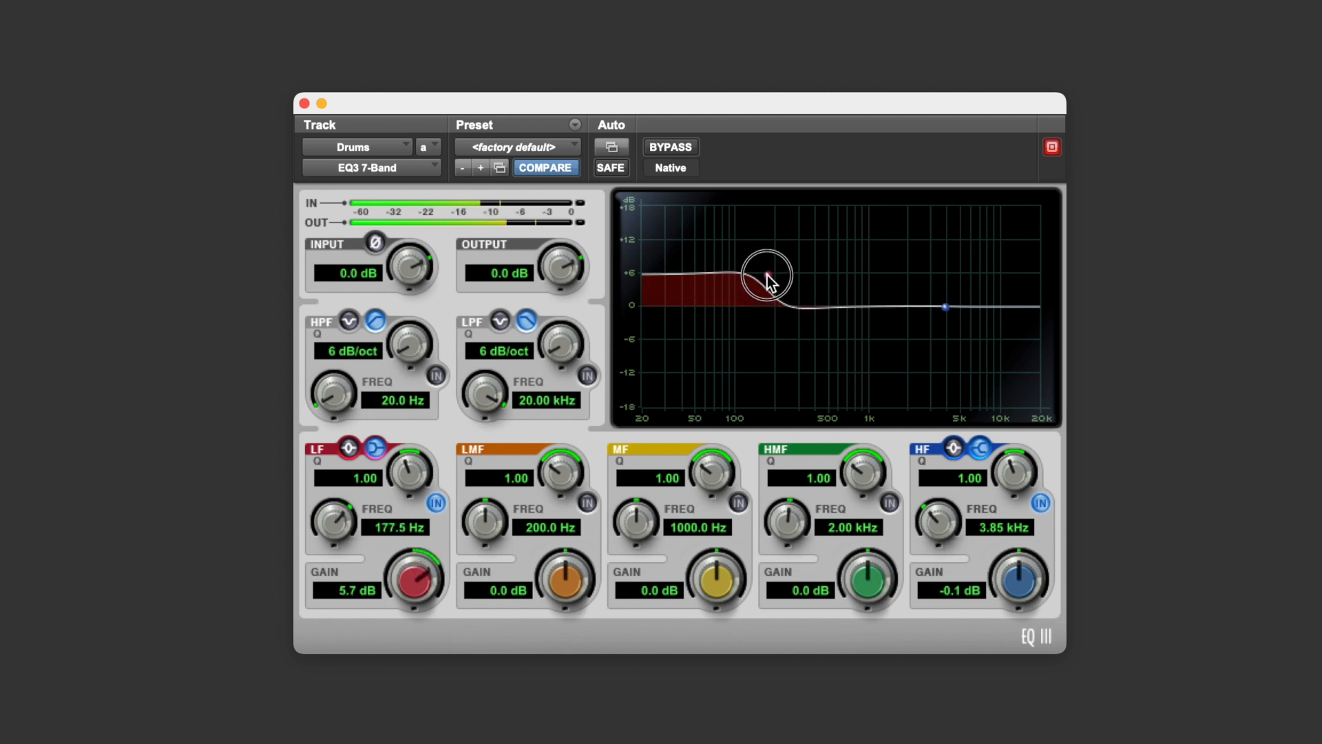
{"action": "left_click_drag", "start_coordinate": [766, 276], "coordinate": [767, 325]}
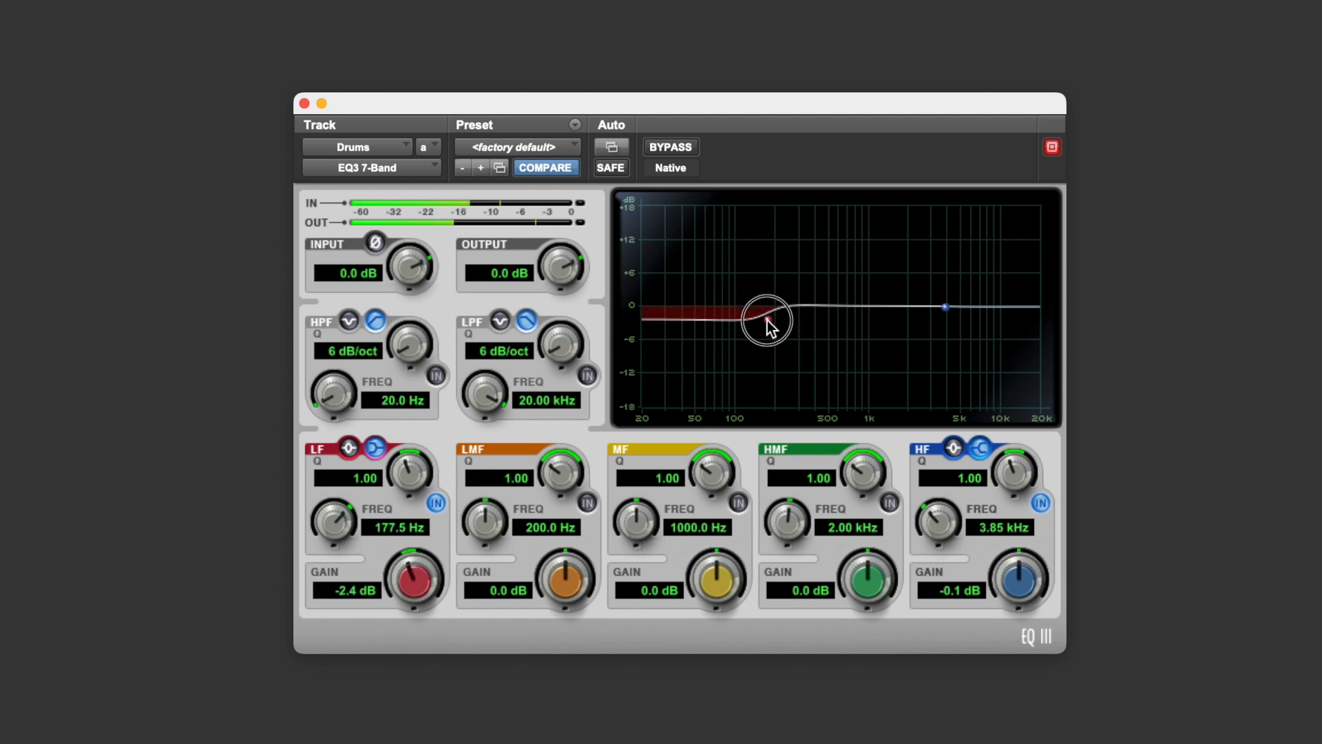
{"action": "left_click_drag", "start_coordinate": [767, 321], "coordinate": [768, 346]}
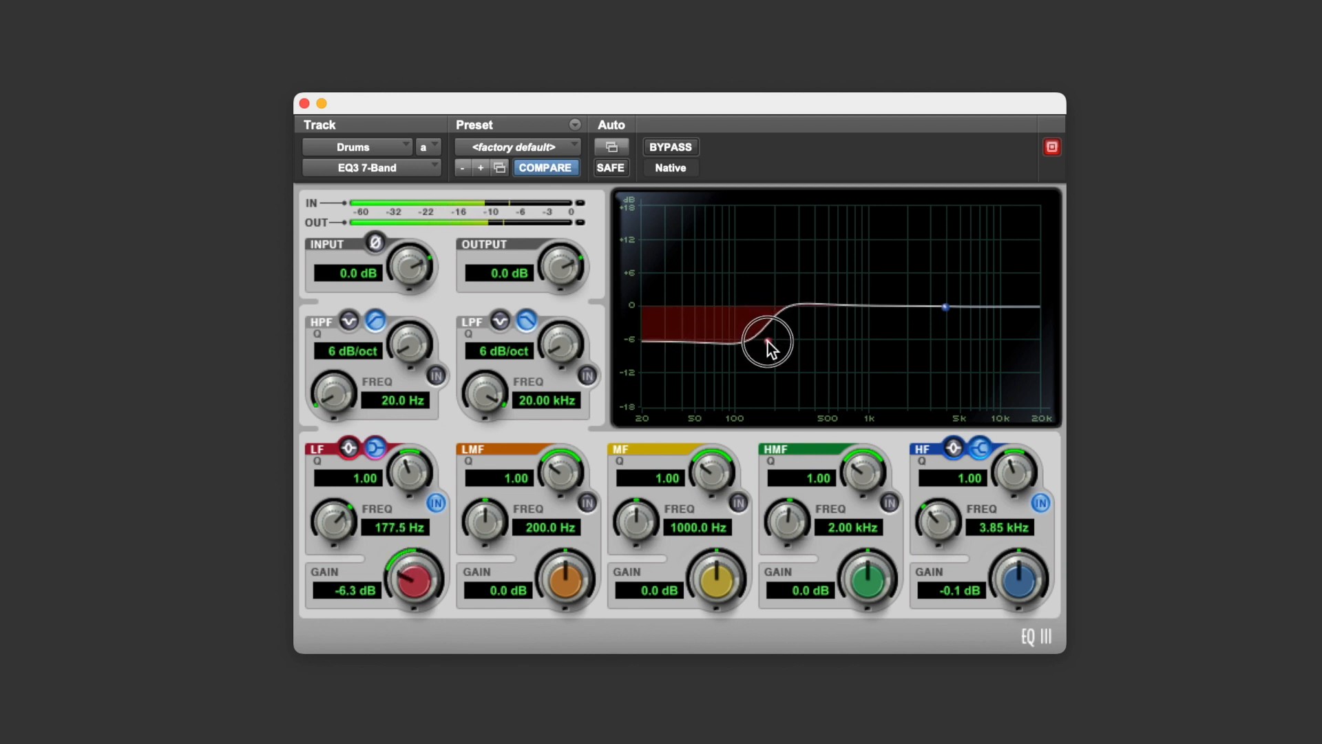
{"action": "left_click_drag", "start_coordinate": [763, 350], "coordinate": [763, 306]}
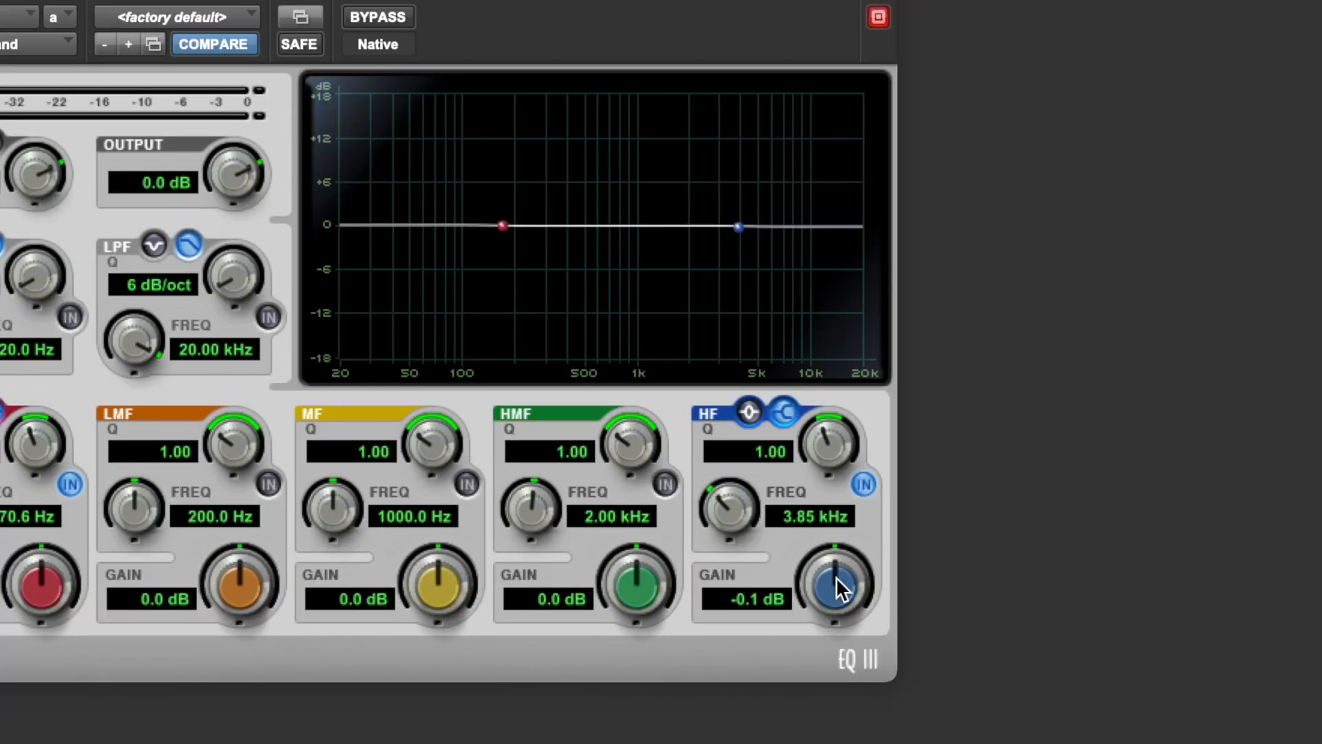
{"action": "left_click_drag", "start_coordinate": [834, 581], "coordinate": [836, 580]}
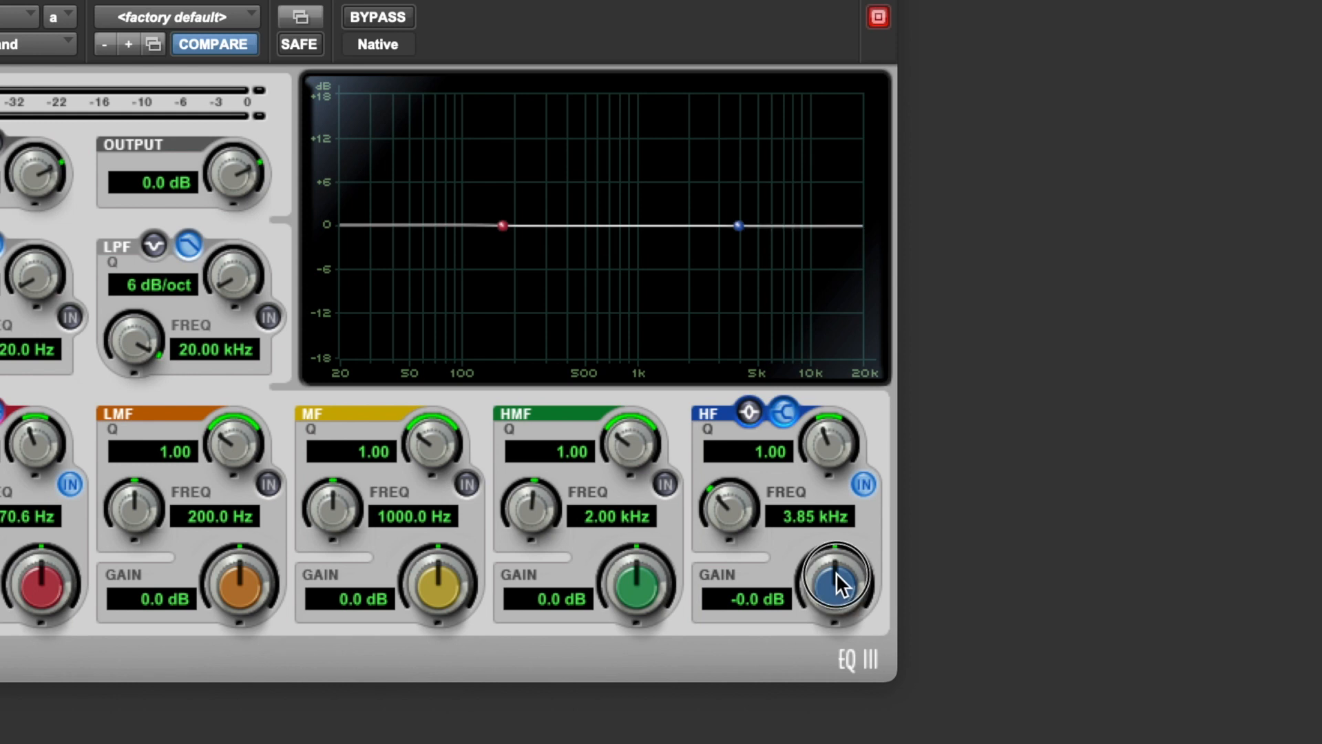
{"action": "left_click_drag", "start_coordinate": [833, 584], "coordinate": [833, 565]}
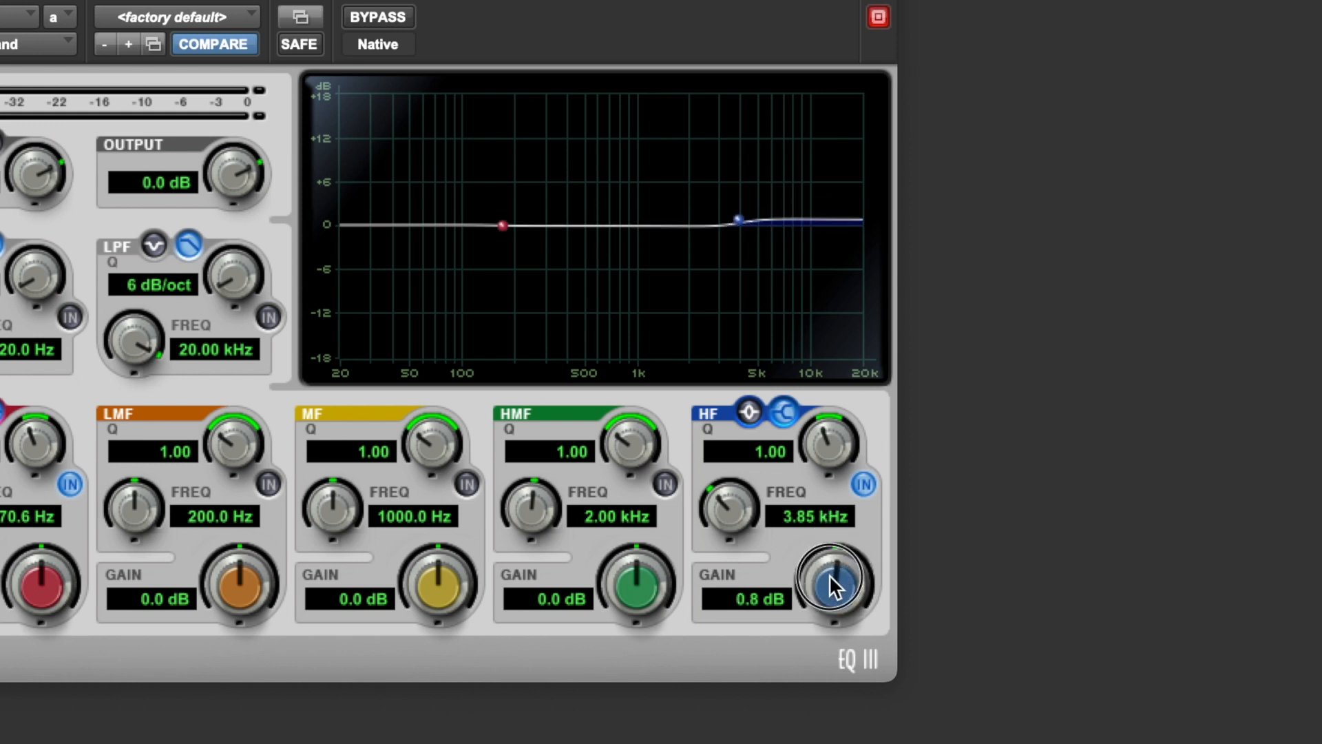
{"action": "left_click_drag", "start_coordinate": [831, 581], "coordinate": [830, 591]}
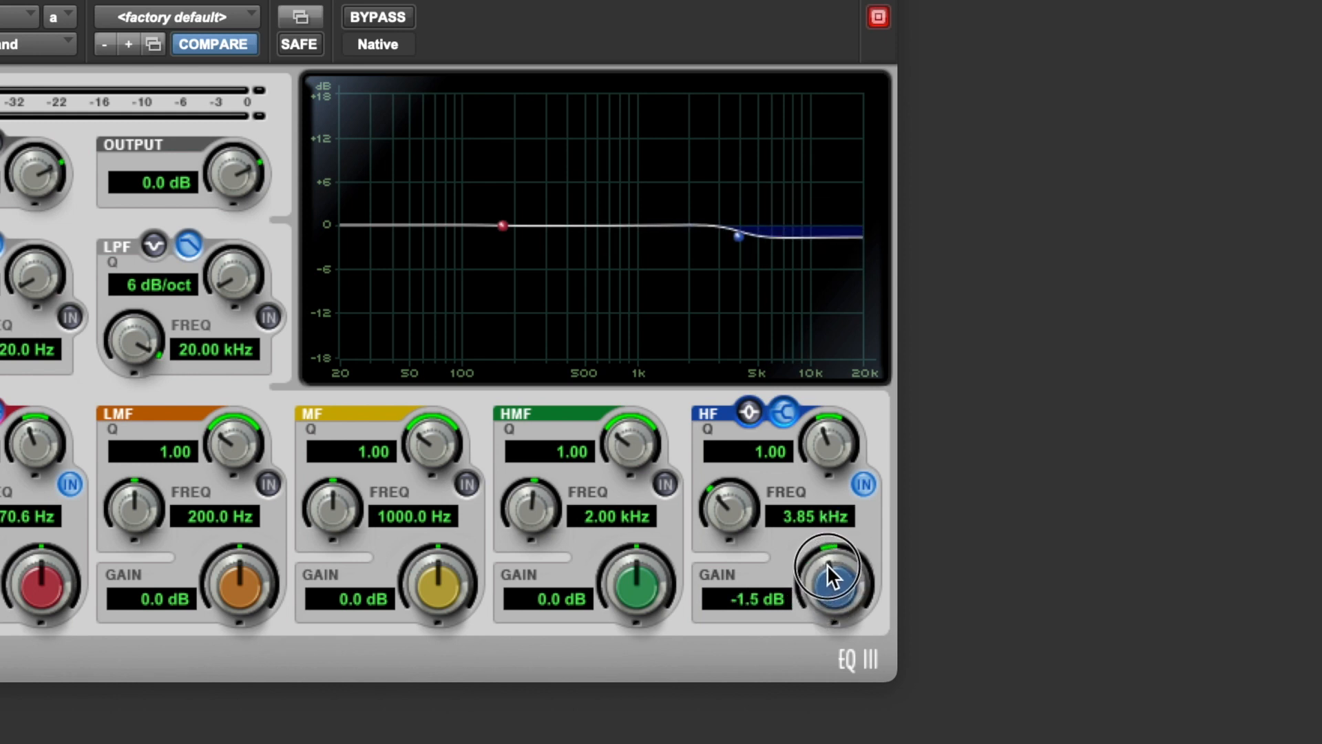
{"action": "left_click_drag", "start_coordinate": [830, 577], "coordinate": [835, 548]}
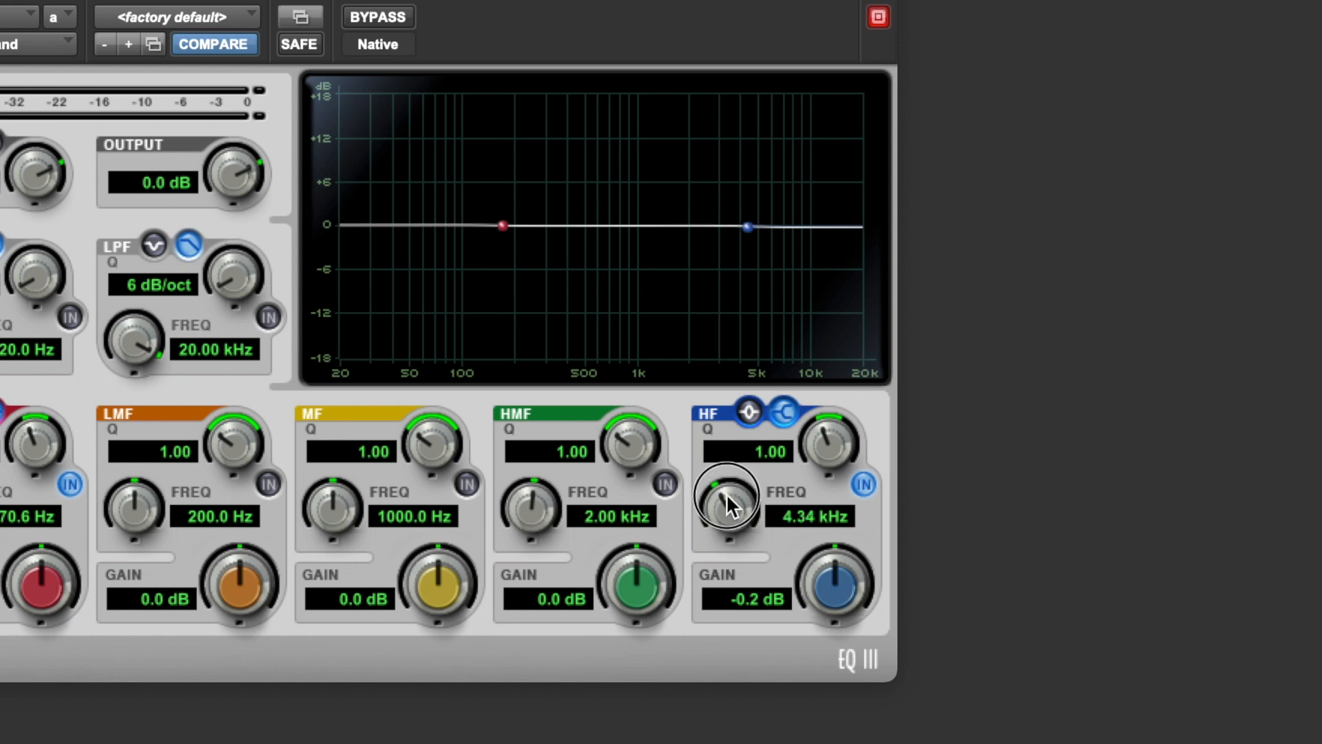
Step: Adjust the HF FREQ knob from 4.50 kHz down to about 4.04 kHz
{"action": "left_click_drag", "start_coordinate": [723, 493], "coordinate": [727, 484]}
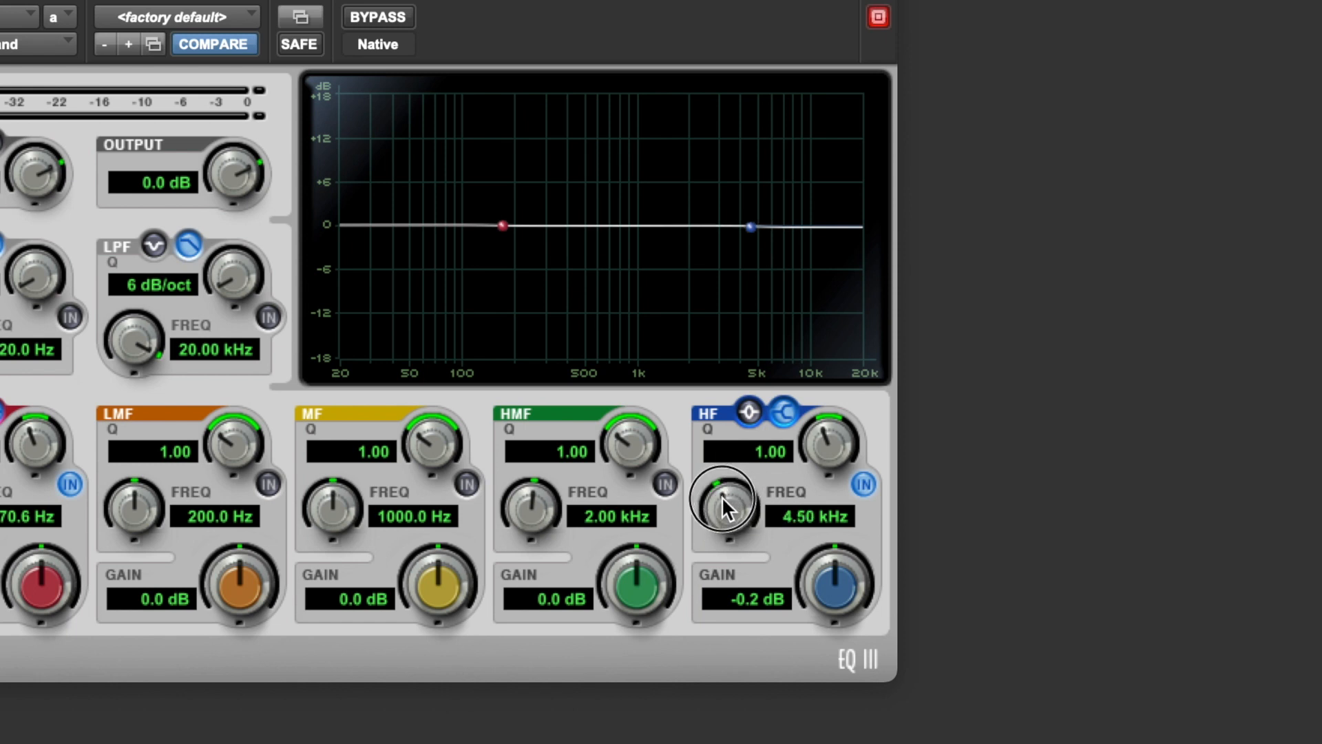
{"action": "left_click_drag", "start_coordinate": [723, 497], "coordinate": [710, 533]}
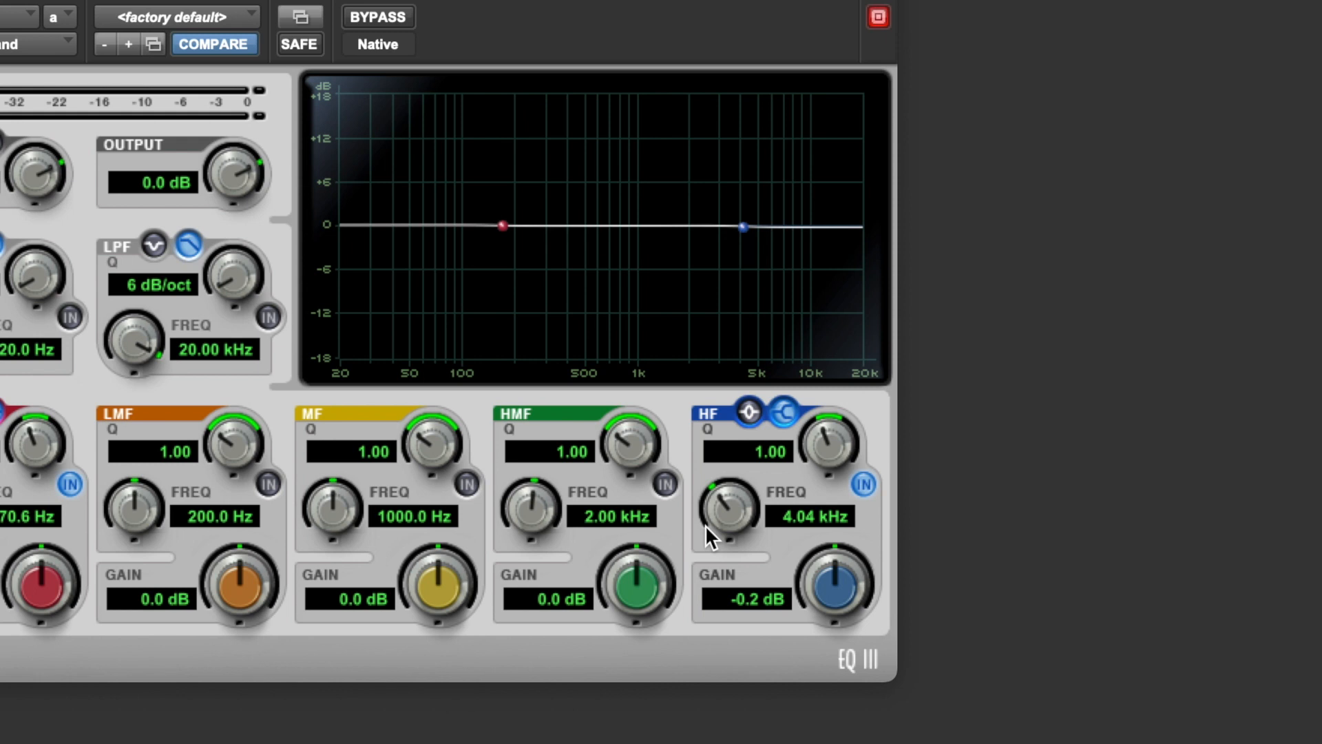
{"action": "left_click_drag", "start_coordinate": [834, 587], "coordinate": [835, 539]}
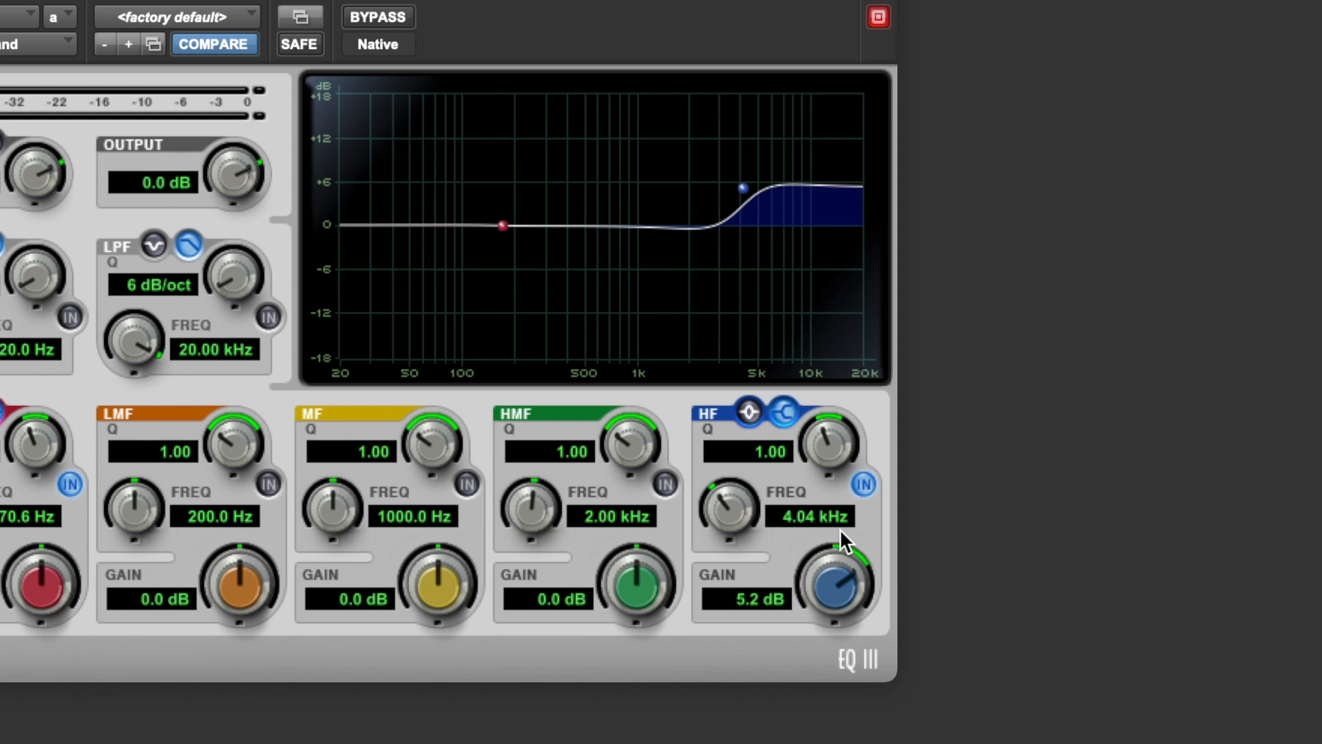
{"action": "mouse_move", "coordinate": [727, 255]}
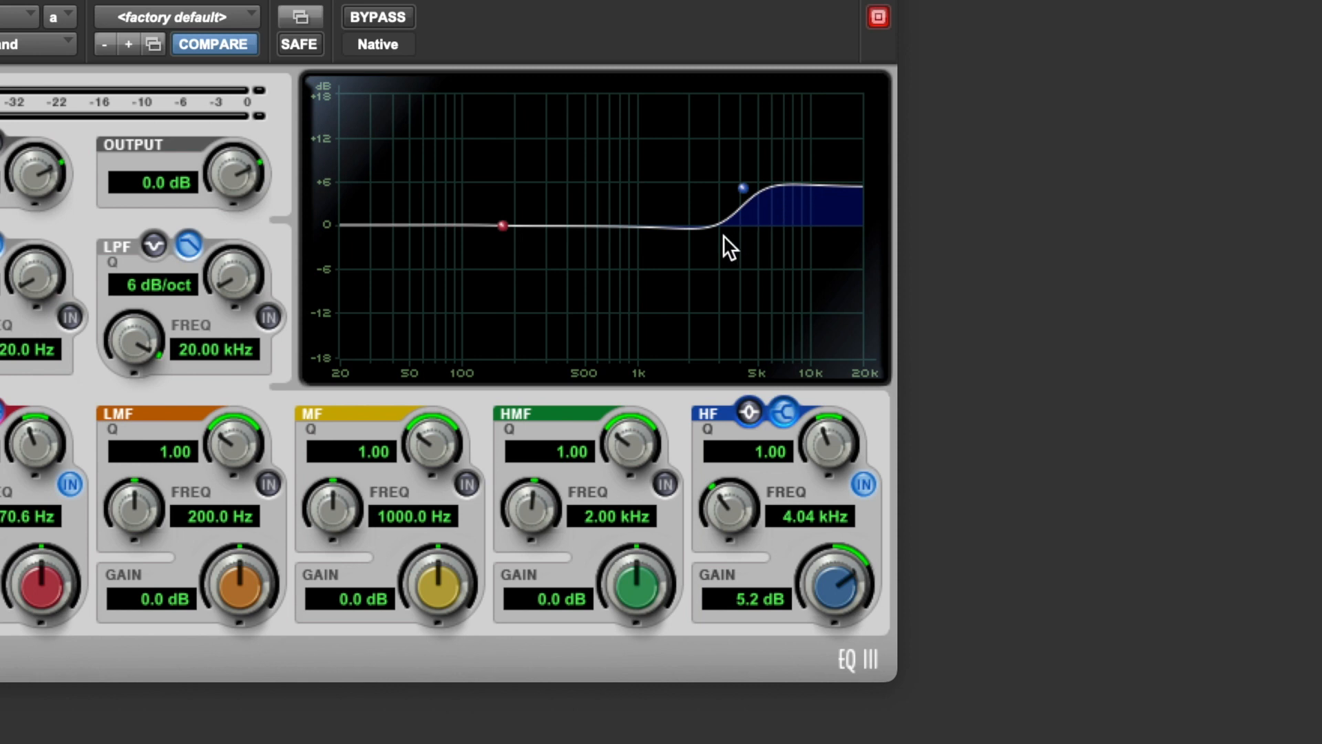
{"action": "mouse_move", "coordinate": [774, 196]}
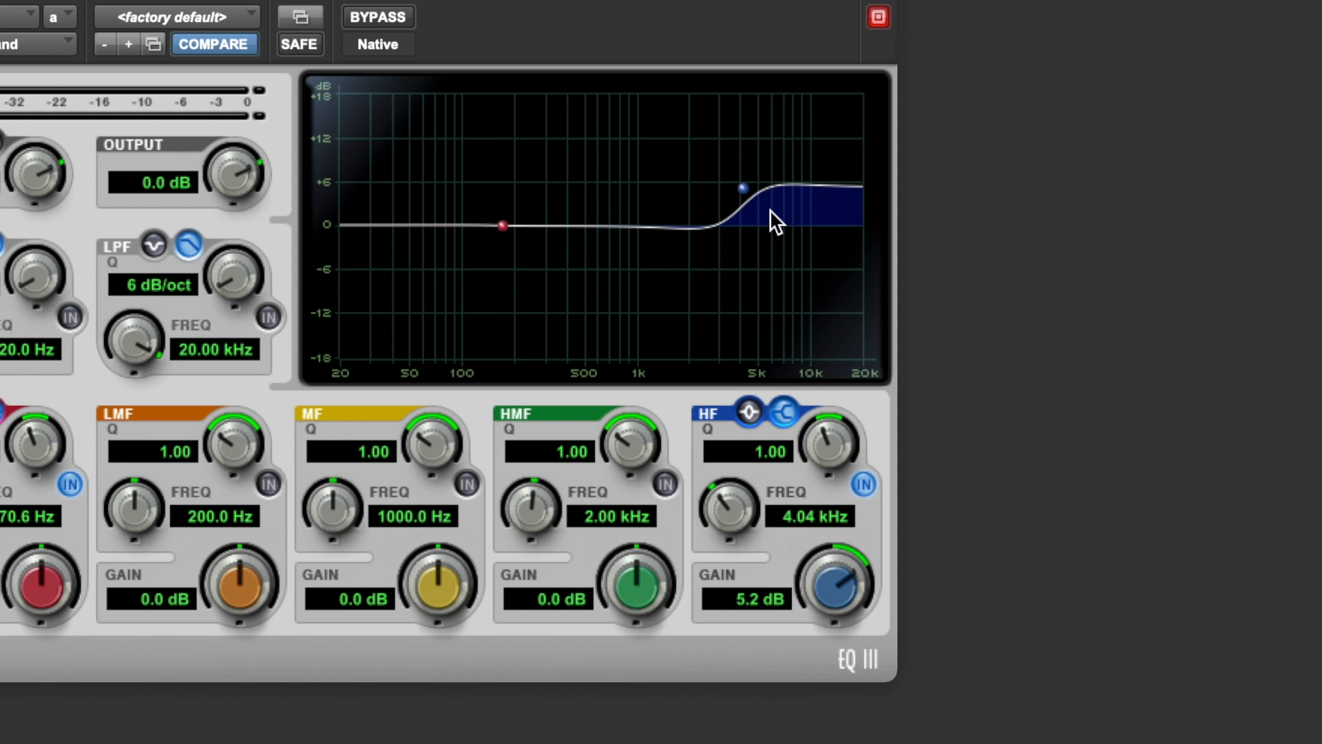
{"action": "mouse_move", "coordinate": [818, 201]}
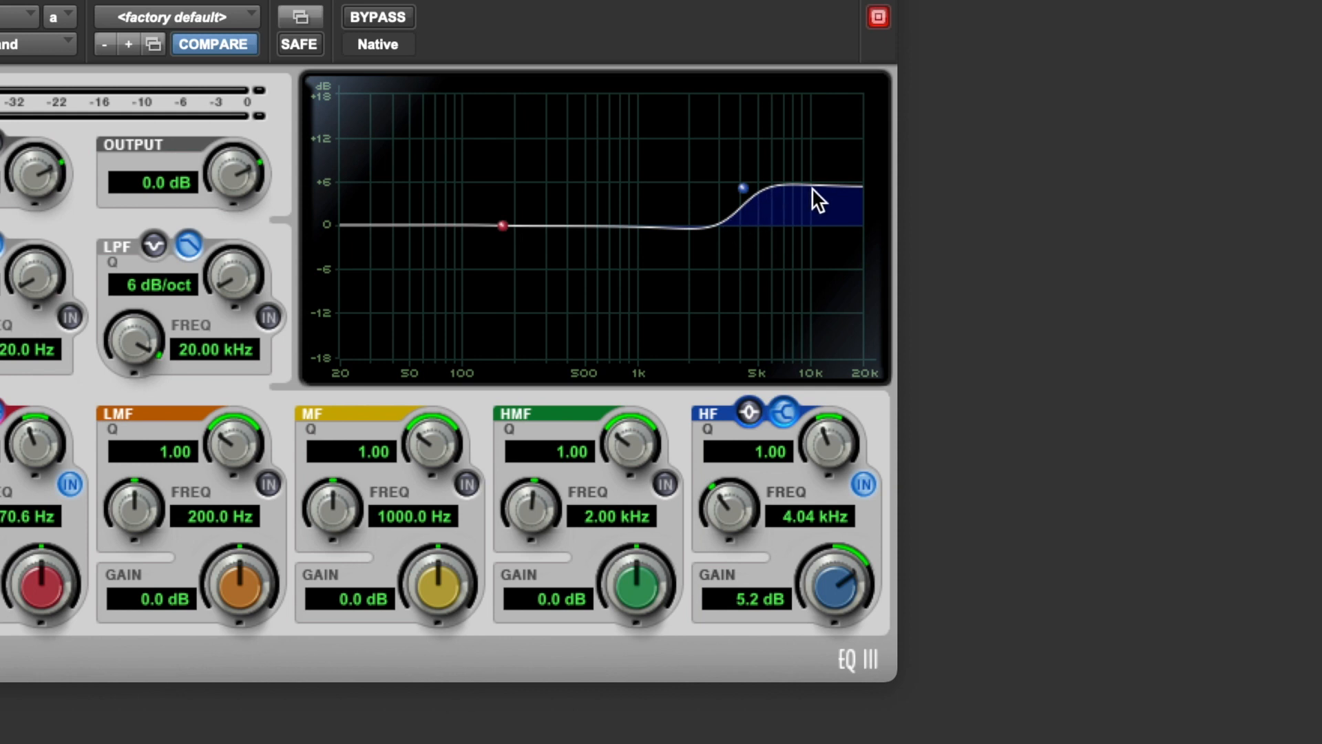
{"action": "mouse_move", "coordinate": [832, 193]}
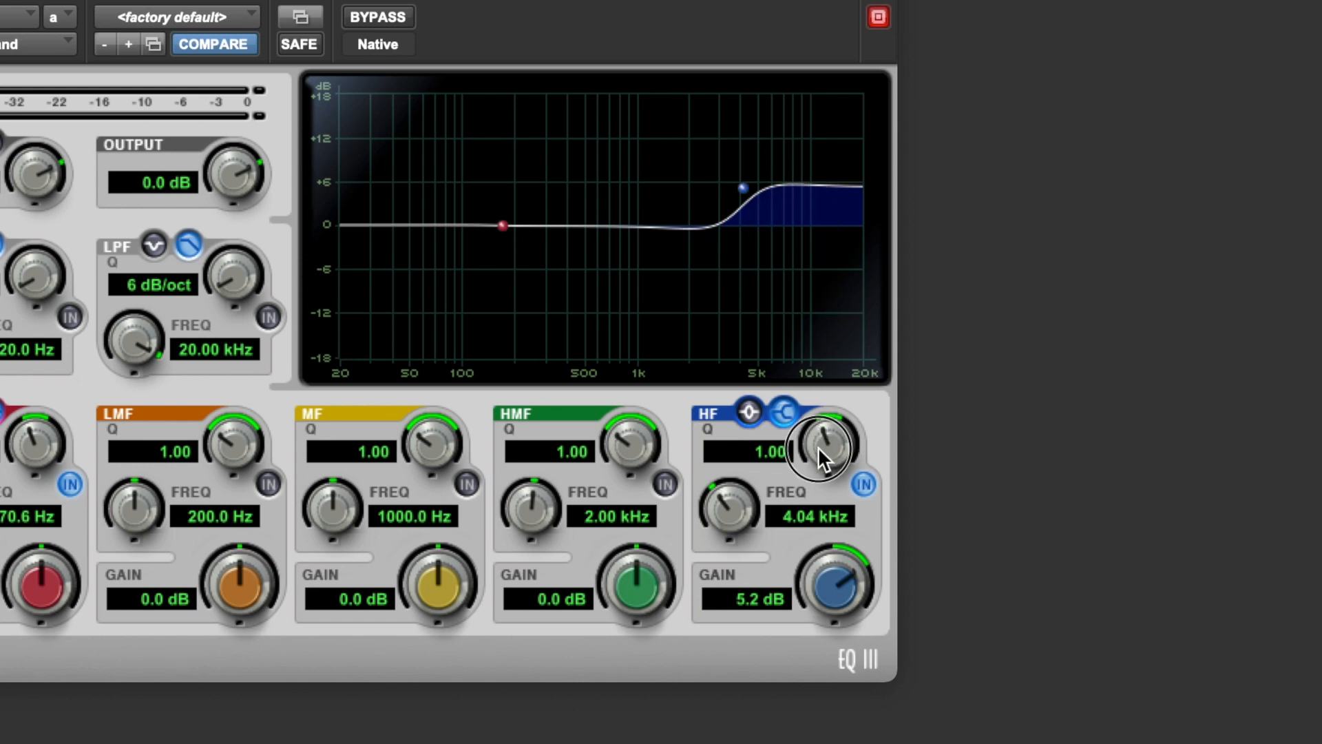
Step: Lower the HF Q below 1.00 for a gentler slope into the 5.2 dB boost
{"action": "left_click_drag", "start_coordinate": [826, 442], "coordinate": [751, 481]}
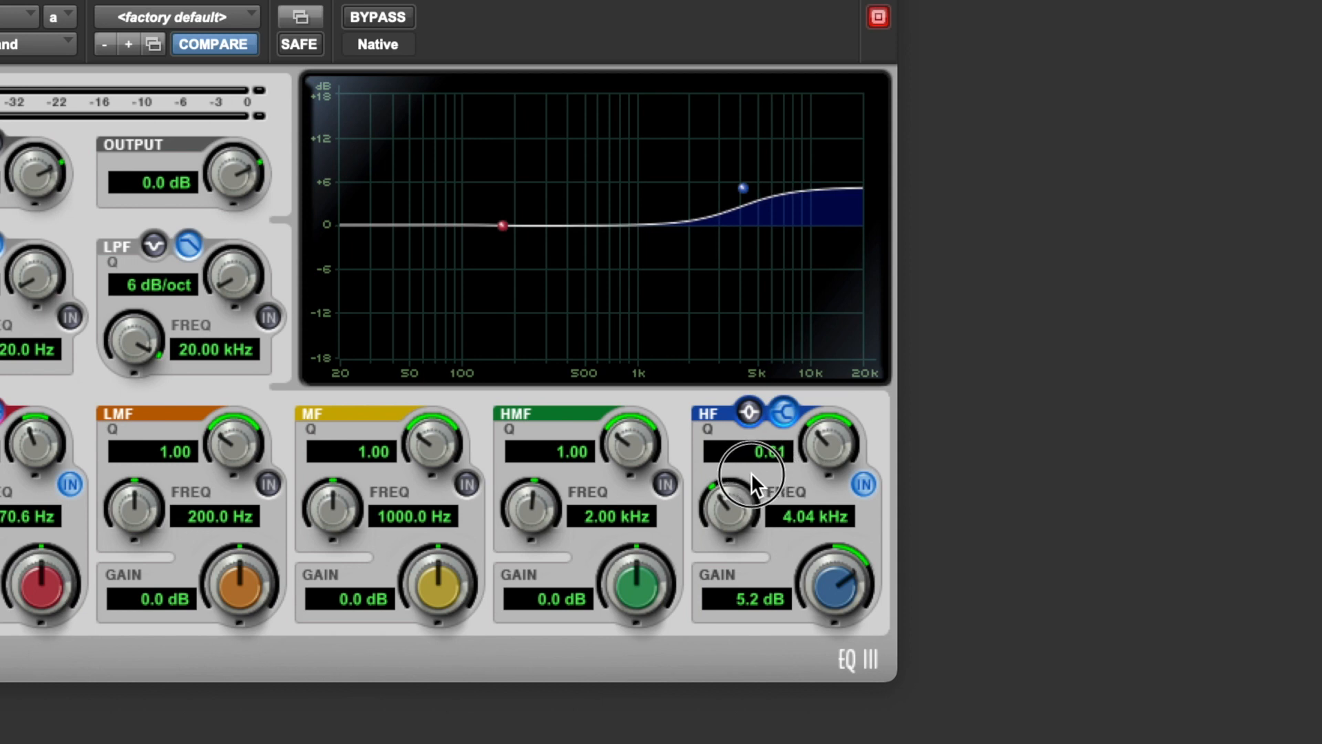